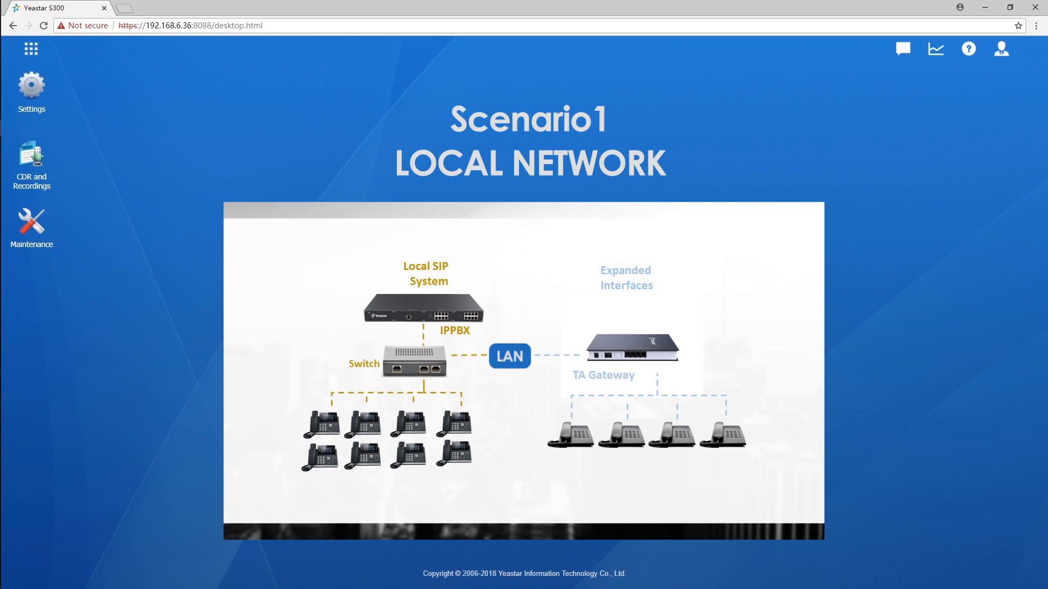
Bulk add four extensions starting at 1001 in PBX > Extensions and save them.
{"action": "left_click", "coordinate": [31, 88]}
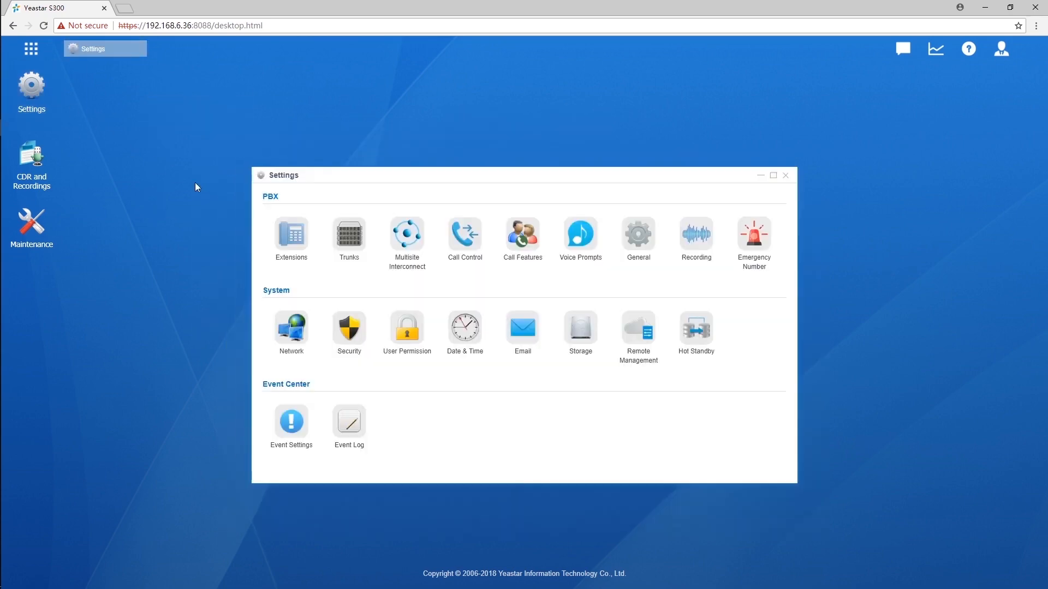
{"action": "left_click", "coordinate": [291, 235]}
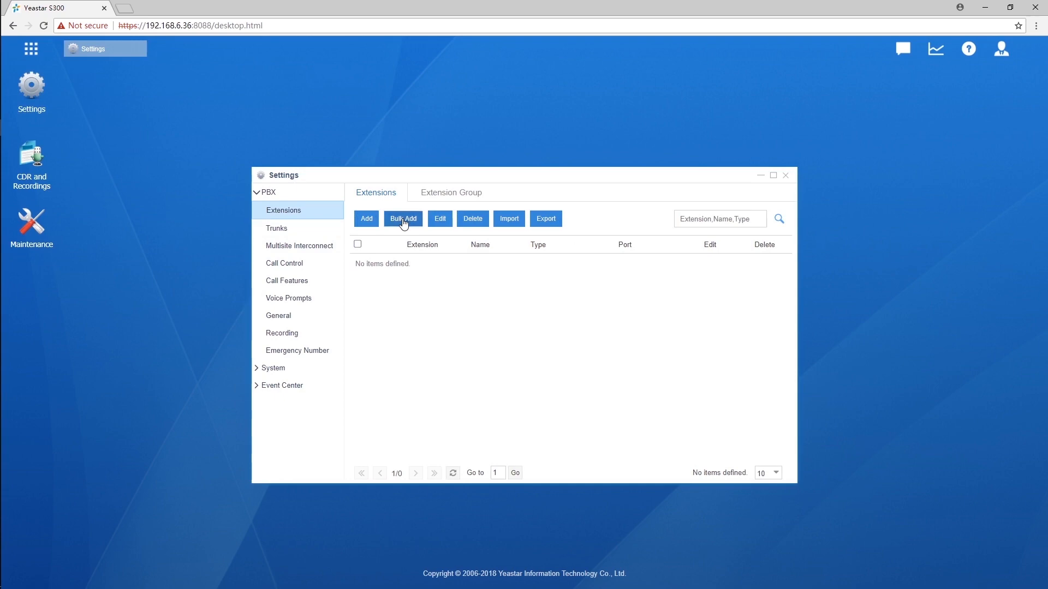
{"action": "left_click", "coordinate": [403, 218]}
{"action": "type", "text": "5"}
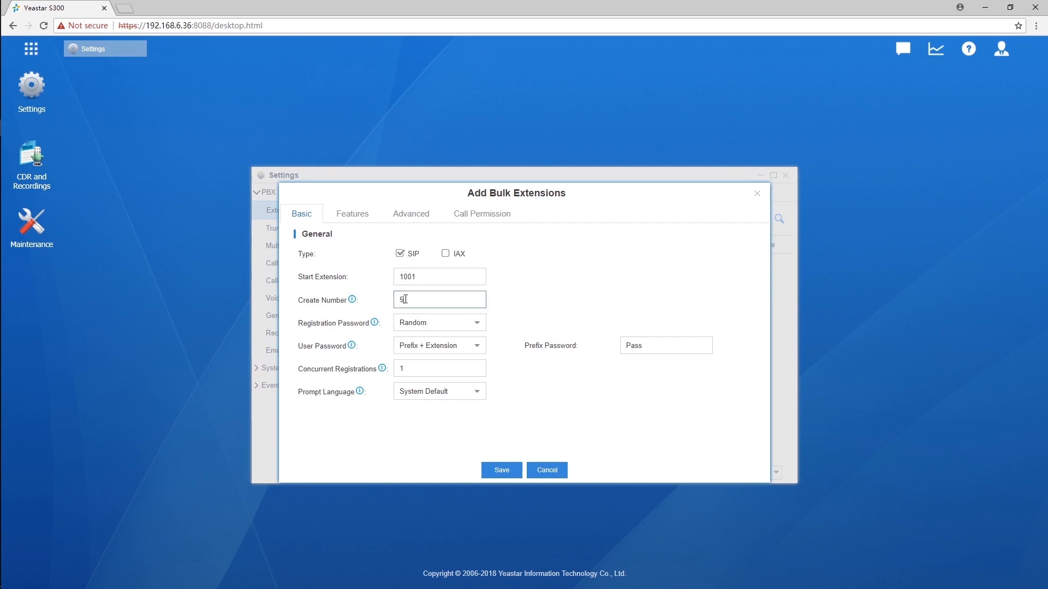
{"action": "type", "text": "4"}
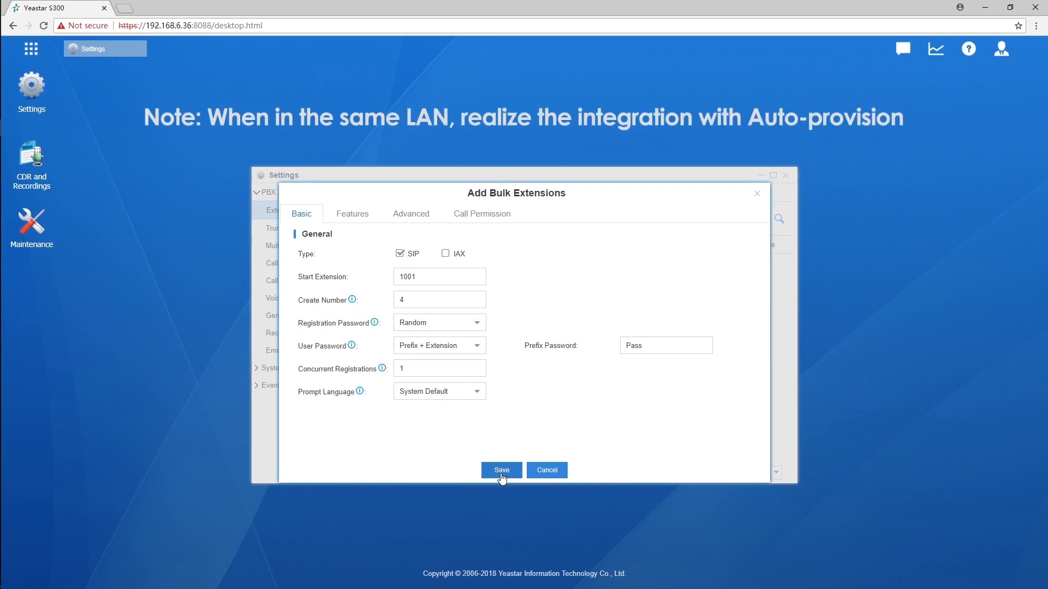
{"action": "left_click", "coordinate": [501, 469]}
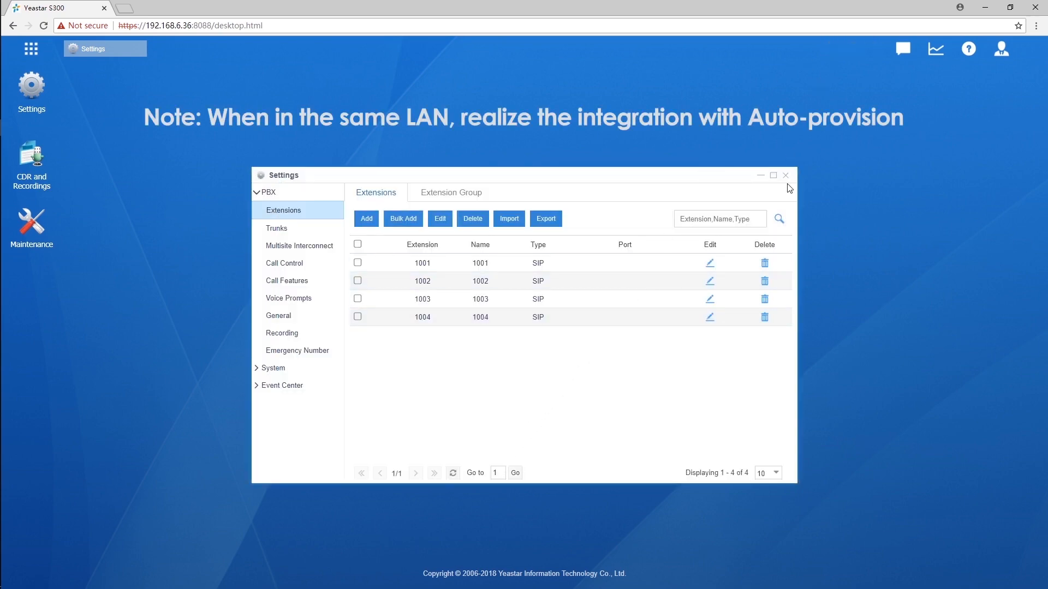
{"action": "left_click", "coordinate": [784, 175]}
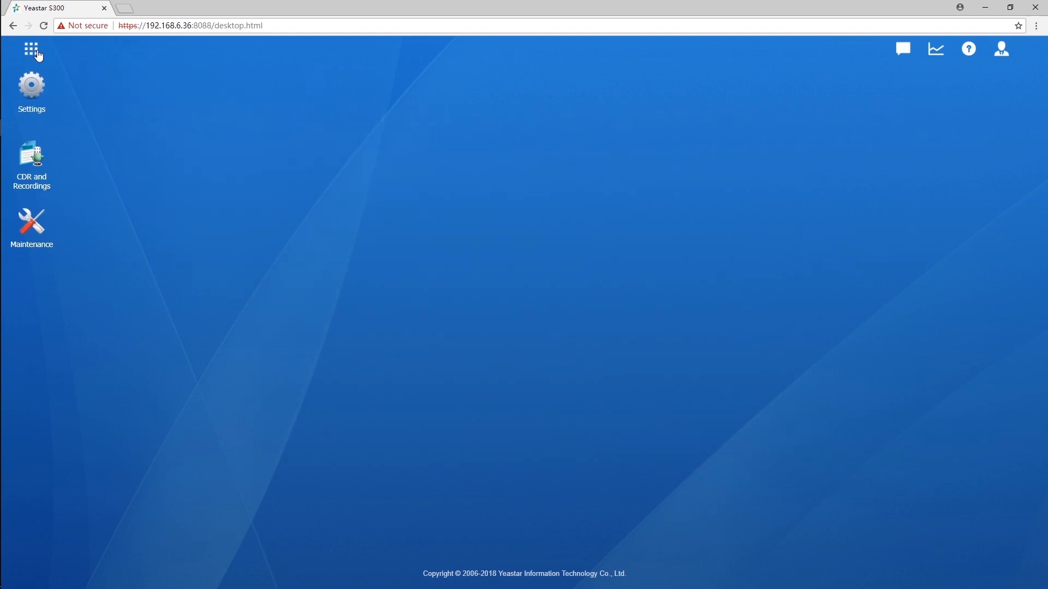
In Auto Provisioning, assign the TA400 device's Lines 1–4 to extensions 1001–1004 and save.
{"action": "left_click", "coordinate": [31, 48]}
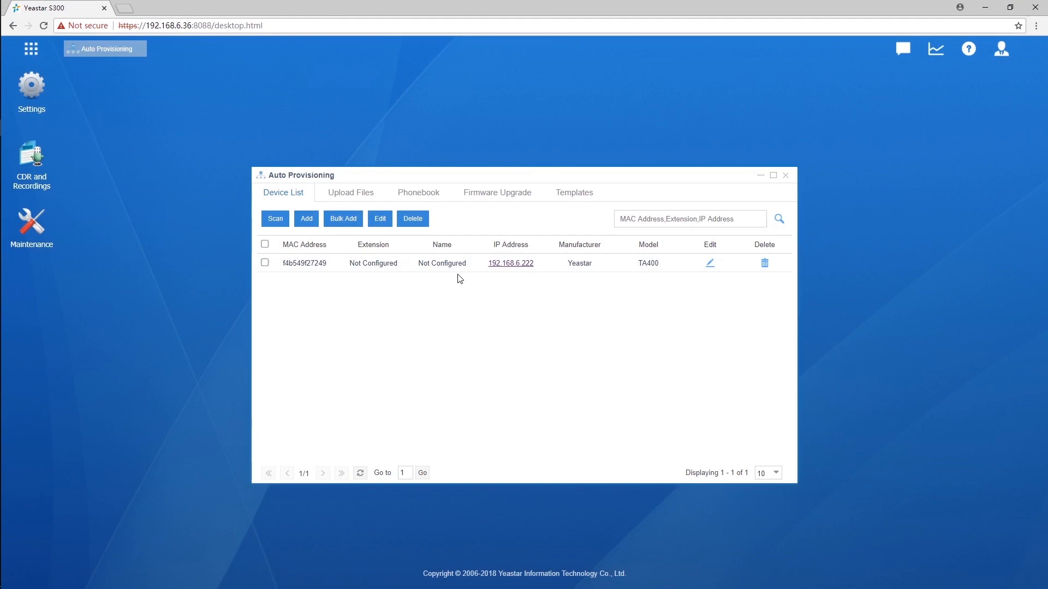
{"action": "left_click", "coordinate": [710, 263]}
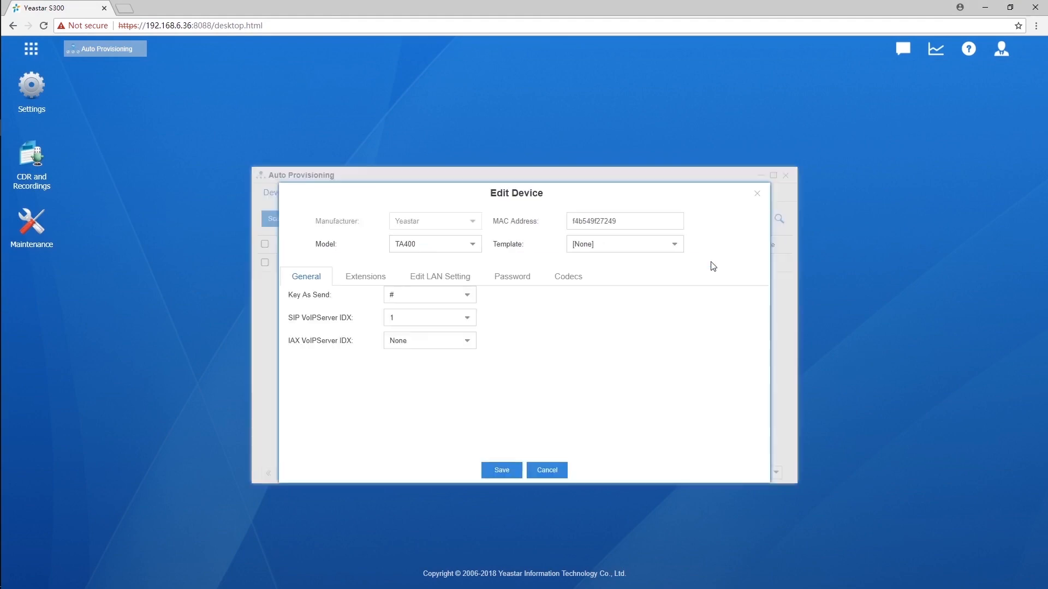
{"action": "left_click", "coordinate": [365, 276]}
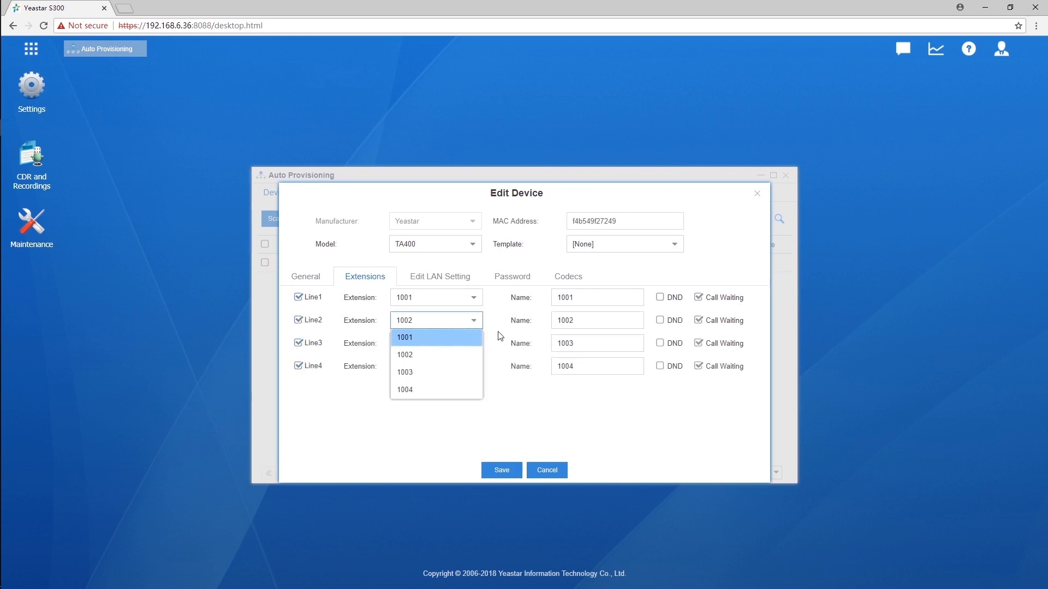
{"action": "left_click", "coordinate": [501, 469]}
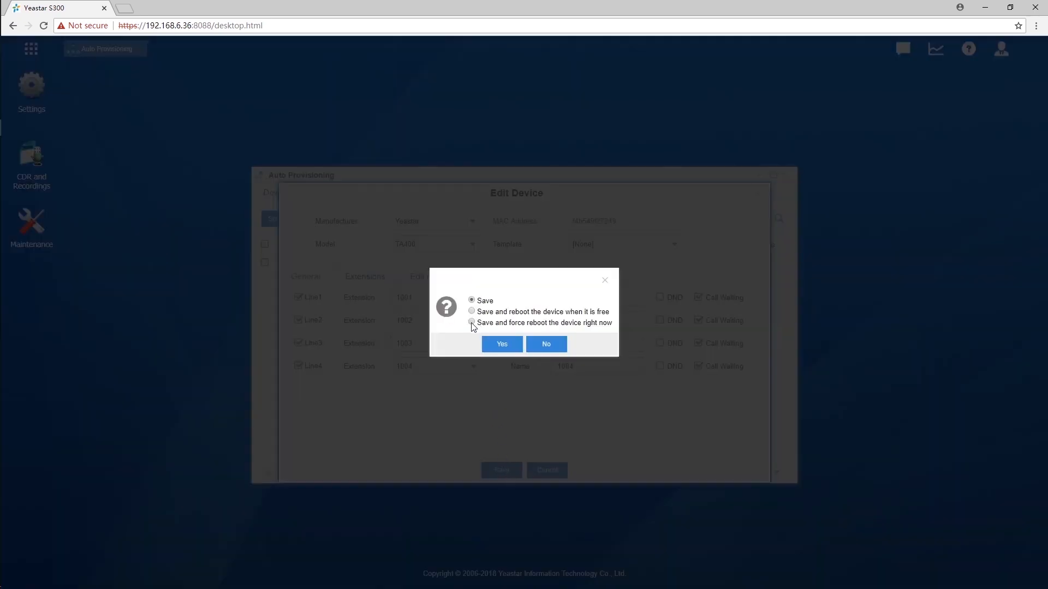
{"action": "left_click", "coordinate": [501, 344]}
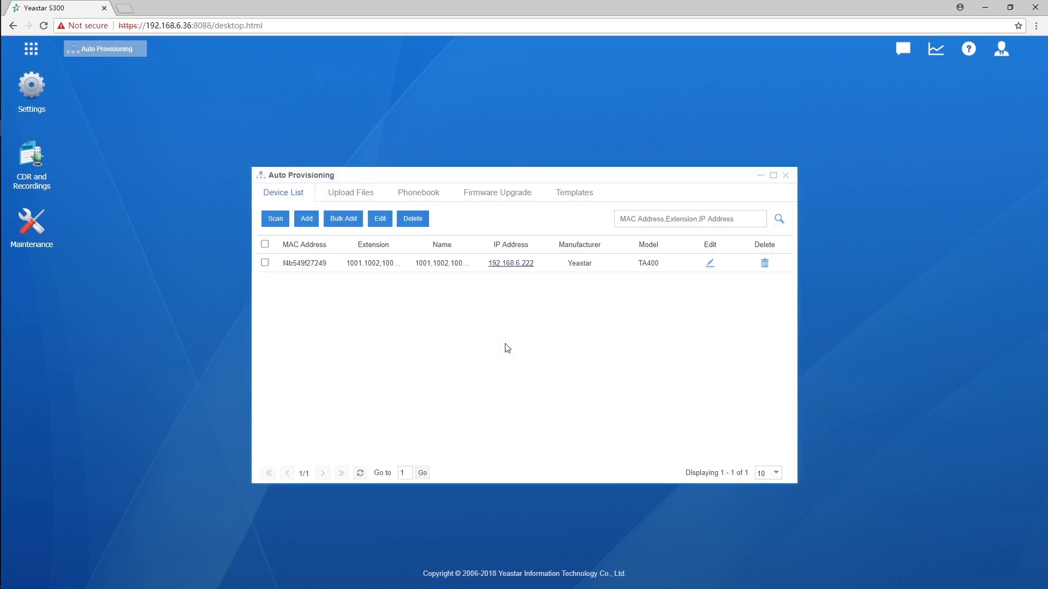
{"action": "mouse_move", "coordinate": [502, 350]}
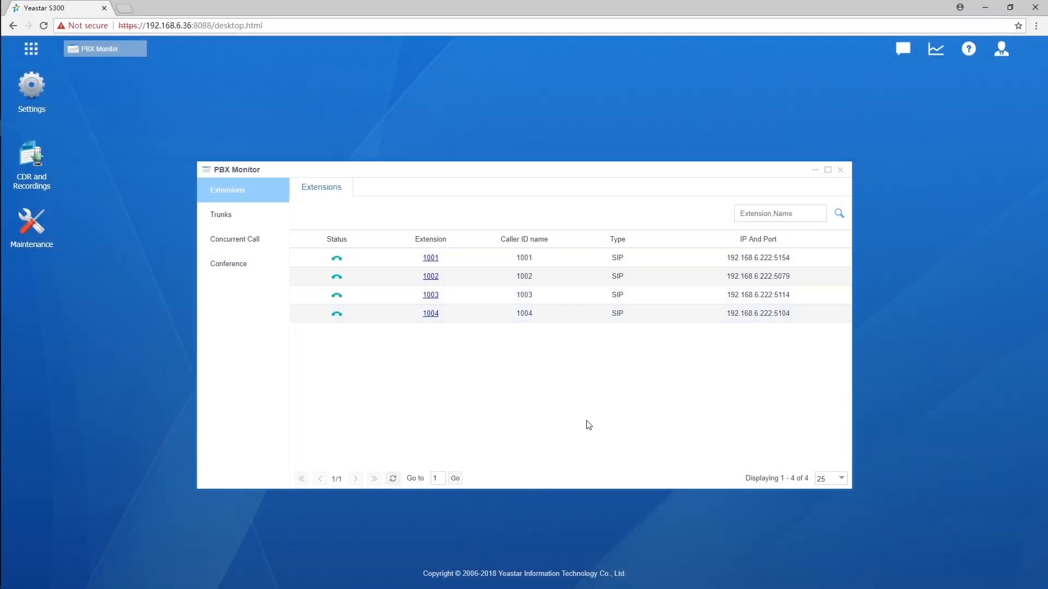
{"action": "mouse_move", "coordinate": [587, 400]}
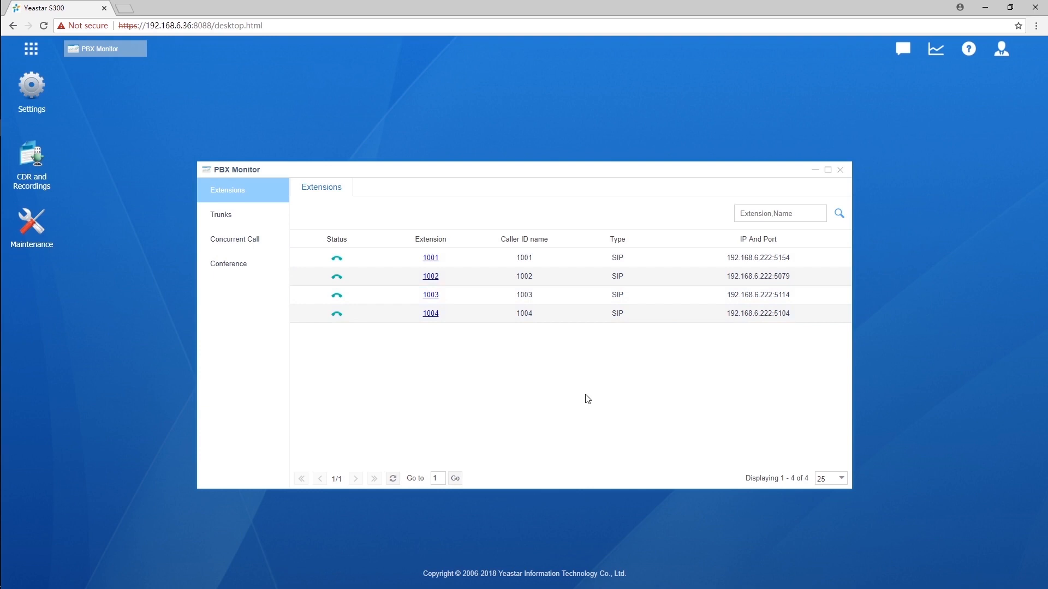
Close the PBX Monitor after checking extensions 1001–1004 are registered.
{"action": "left_click", "coordinate": [839, 169]}
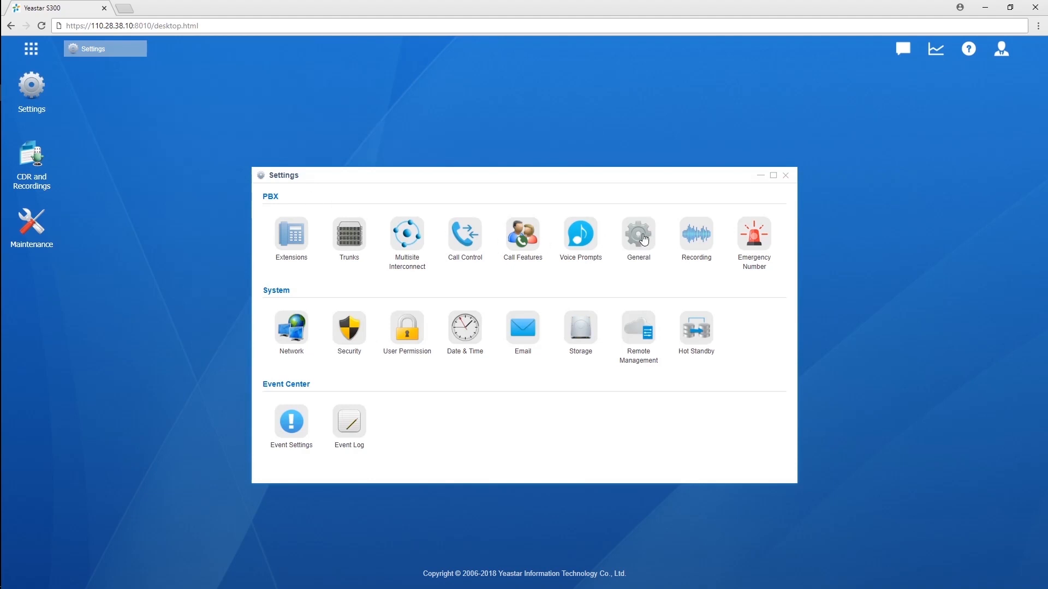
Set SIP NAT type to External IP Address 110.28.38.10 with local network 192.168.6.1.
{"action": "left_click", "coordinate": [636, 234]}
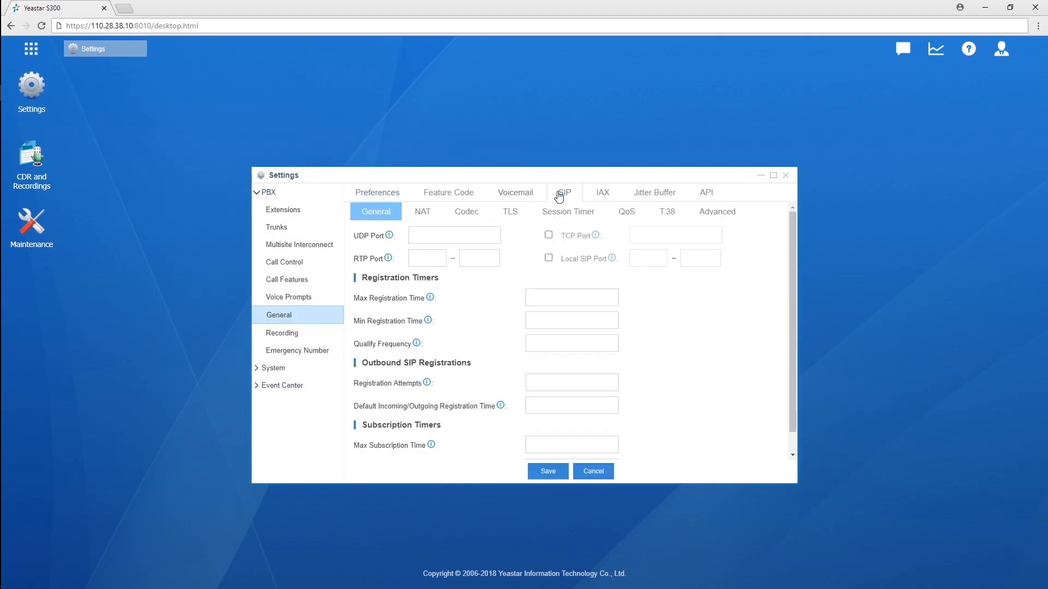
{"action": "left_click", "coordinate": [421, 211]}
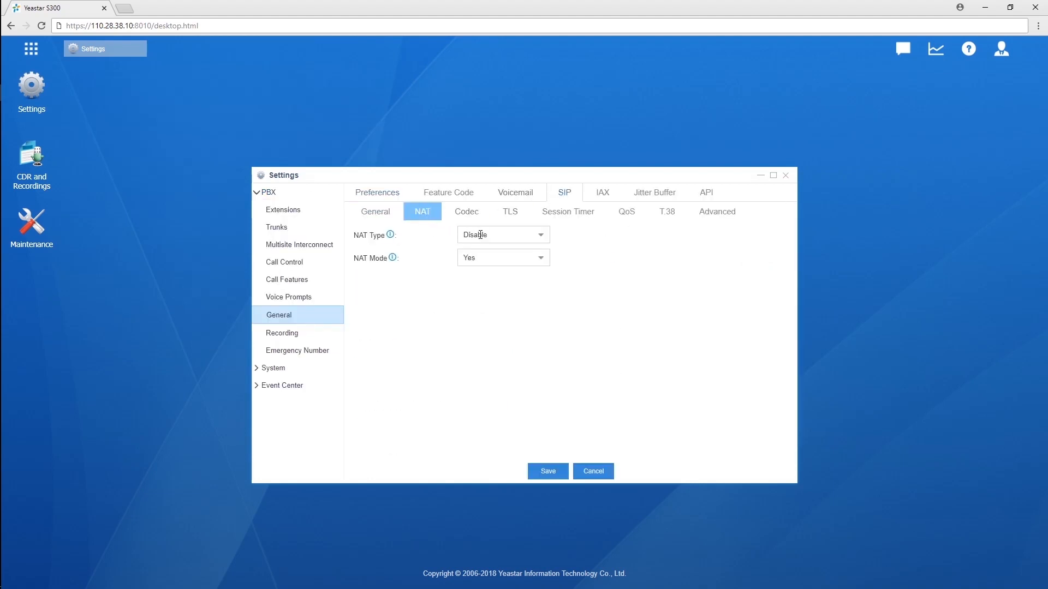
{"action": "left_click", "coordinate": [501, 235]}
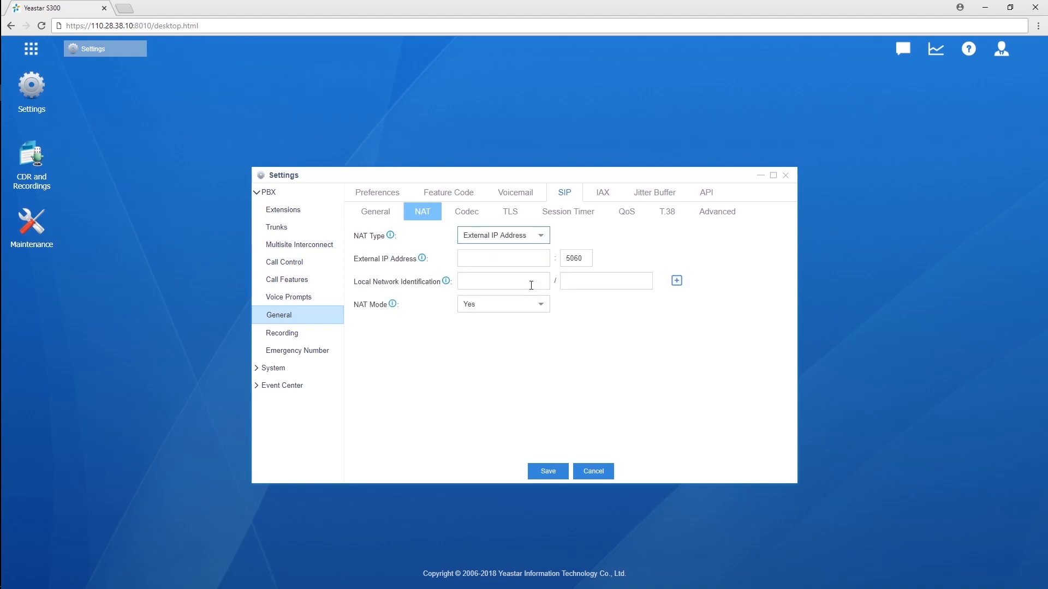
{"action": "type", "text": "110.28.38.10"}
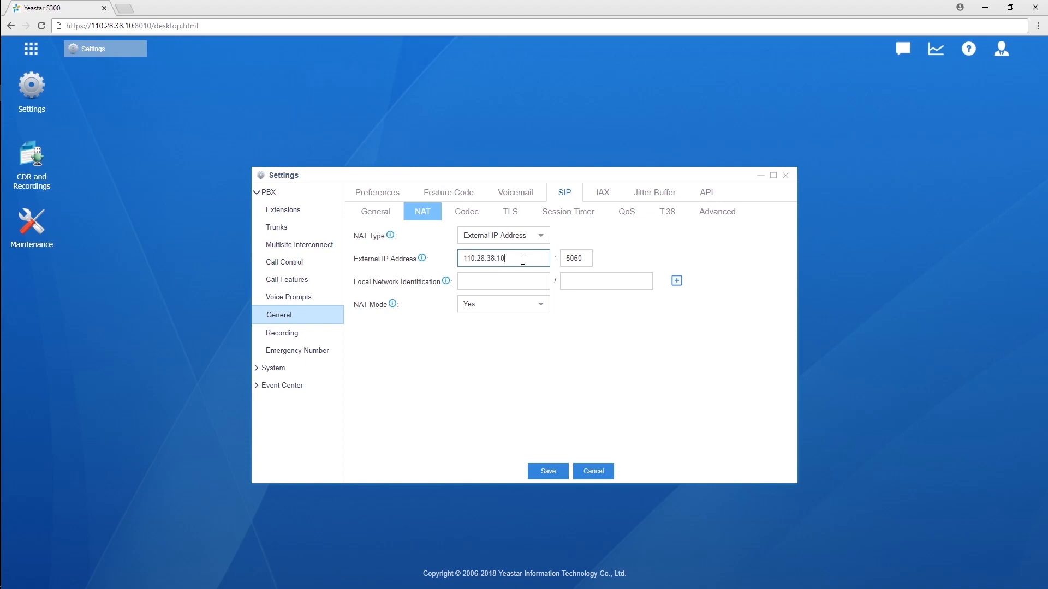
{"action": "type", "text": "192.168.6.1"}
{"action": "left_click", "coordinate": [606, 281]}
{"action": "type", "text": "255.255.255.0"}
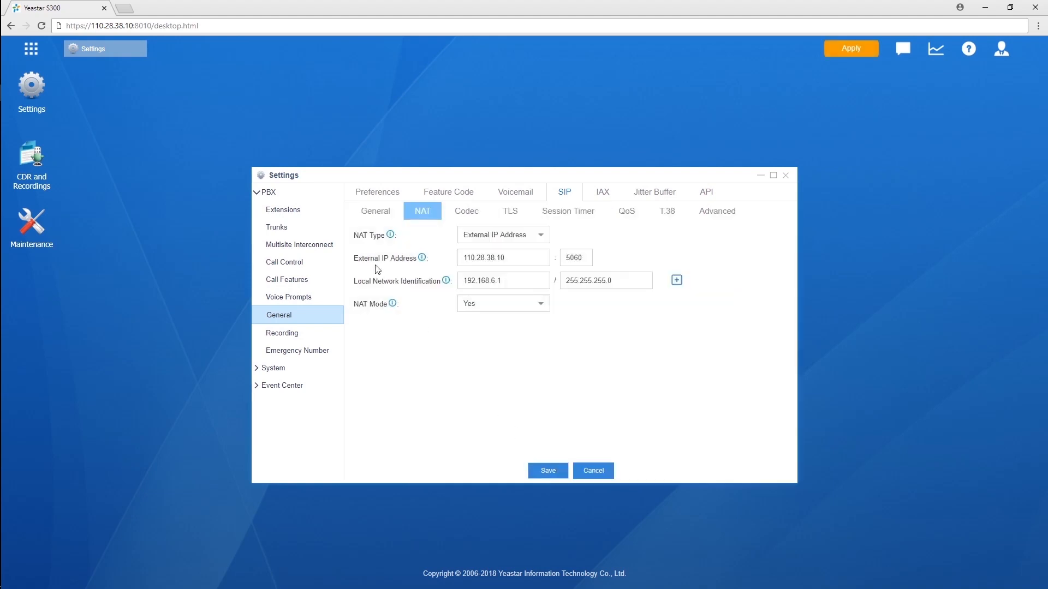
Bulk add four extensions from 1001 with Register Remotely ticked, acknowledging the security warning.
{"action": "left_click", "coordinate": [282, 209]}
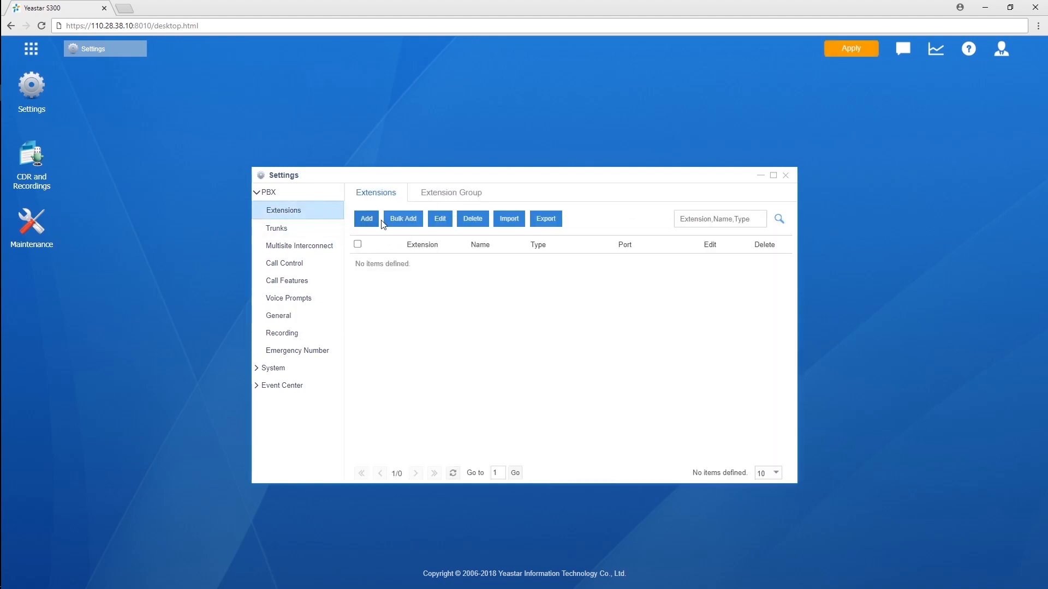
{"action": "left_click", "coordinate": [403, 219]}
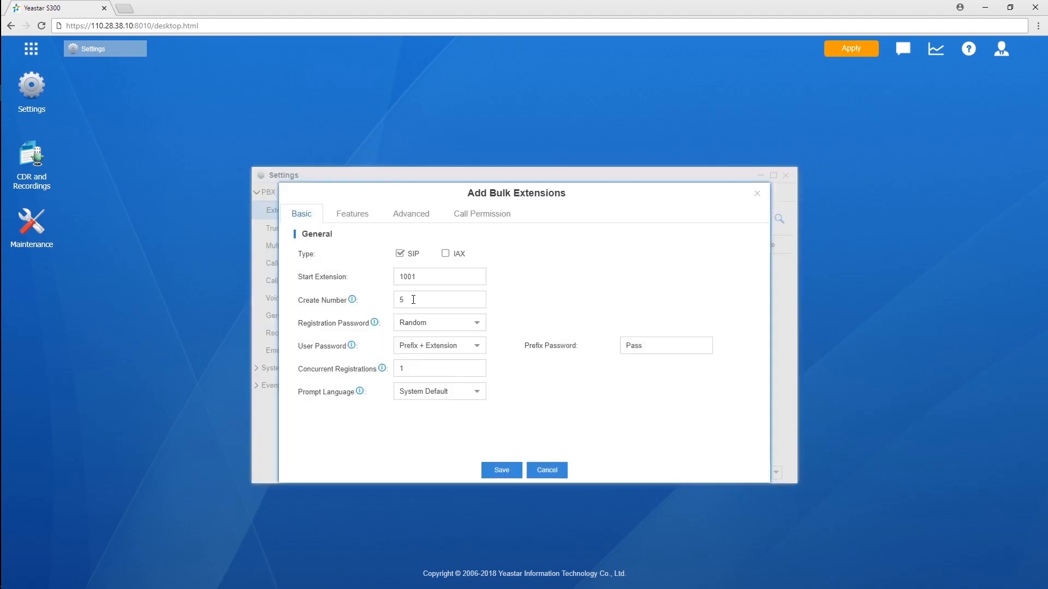
{"action": "type", "text": "4"}
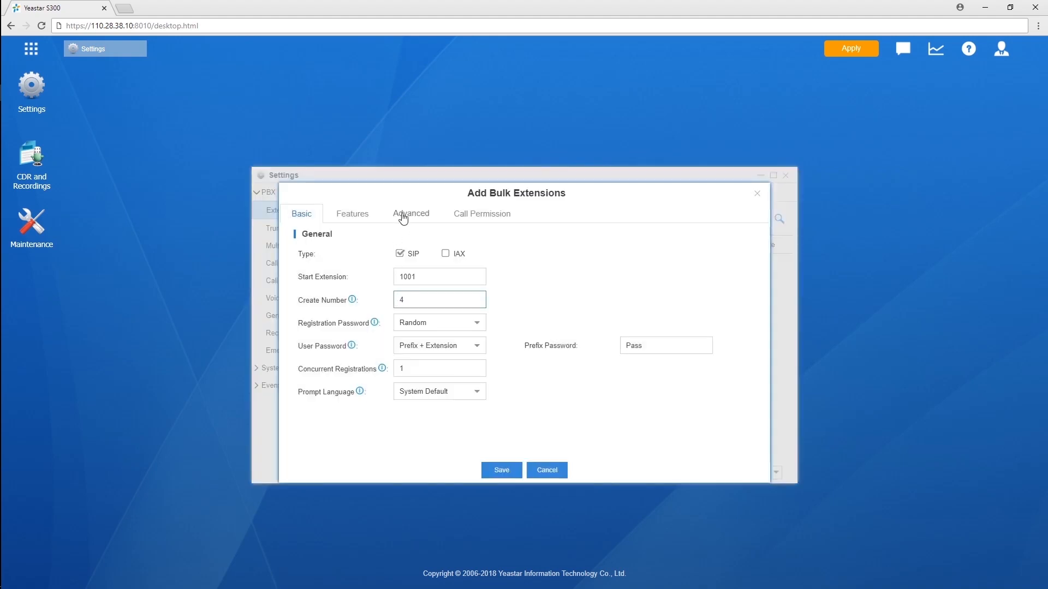
{"action": "left_click", "coordinate": [410, 213]}
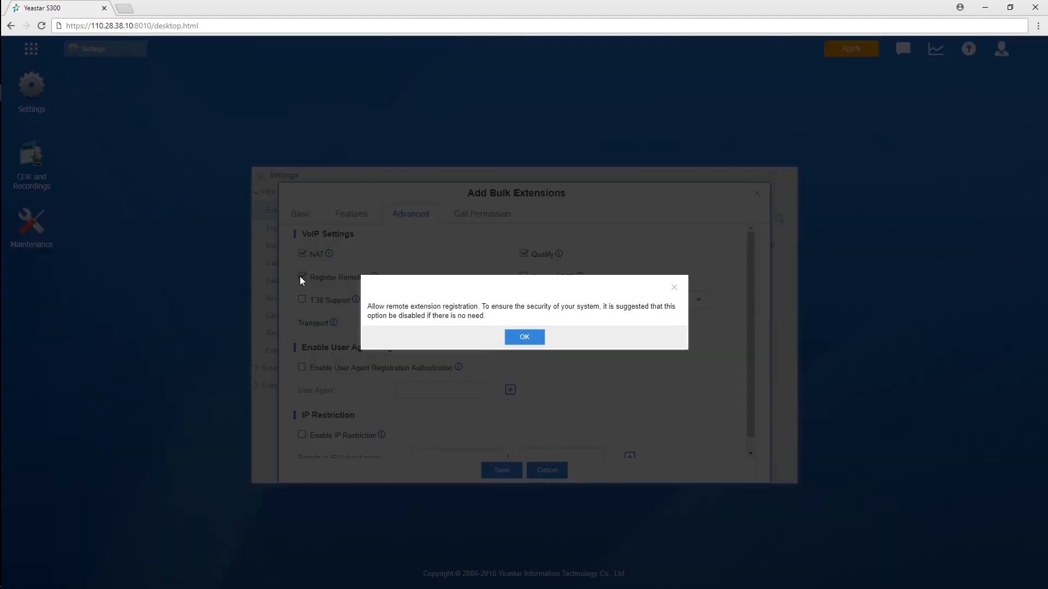
{"action": "left_click", "coordinate": [524, 337]}
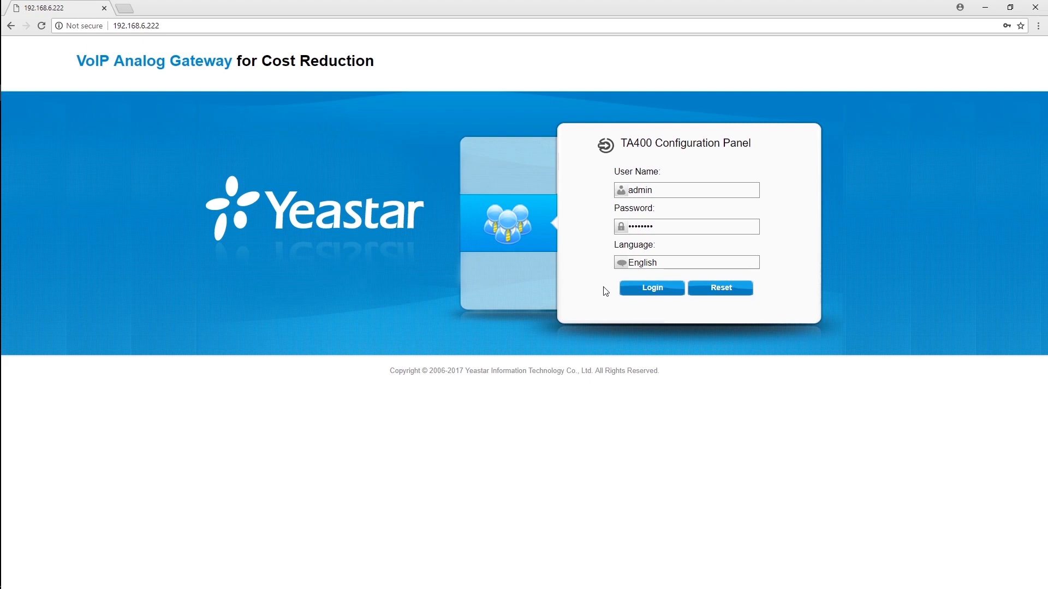
Edit VoIPServer1, naming it S300 with hostname and domain 110.28.38.10.
{"action": "left_click", "coordinate": [650, 287]}
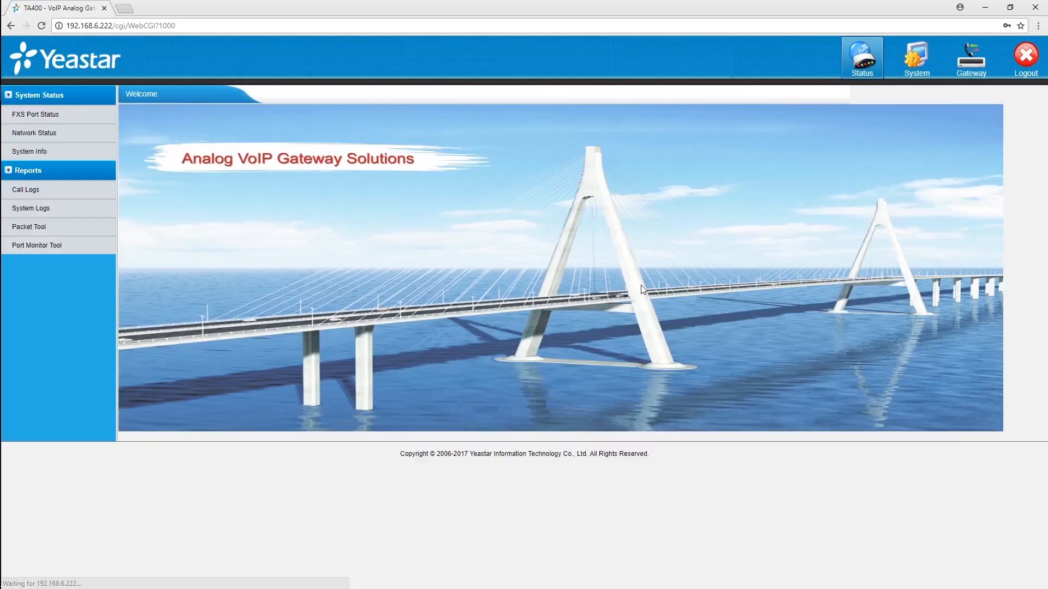
{"action": "left_click", "coordinate": [961, 58]}
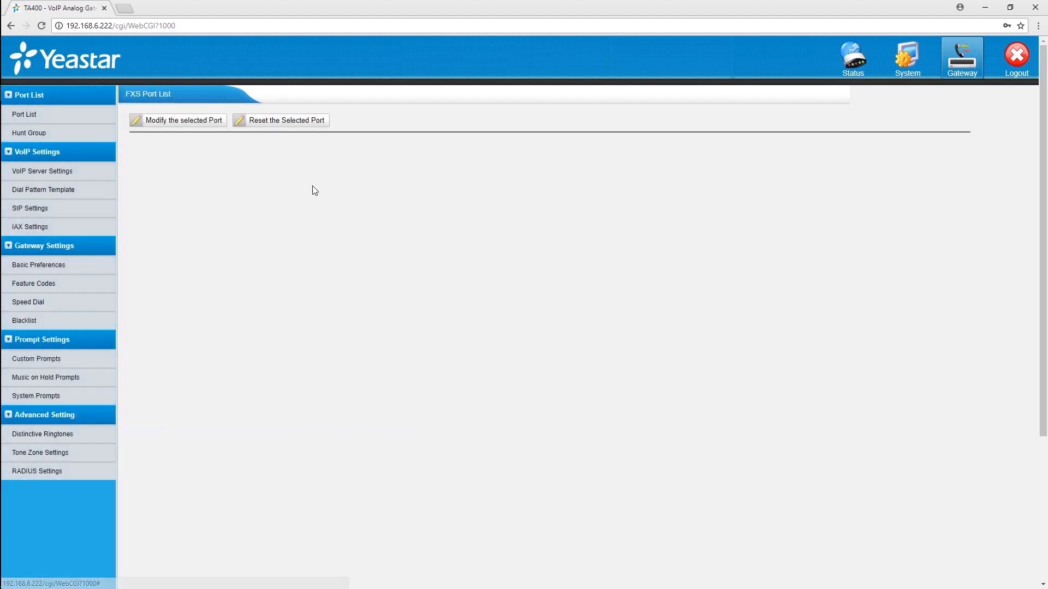
{"action": "left_click", "coordinate": [42, 171]}
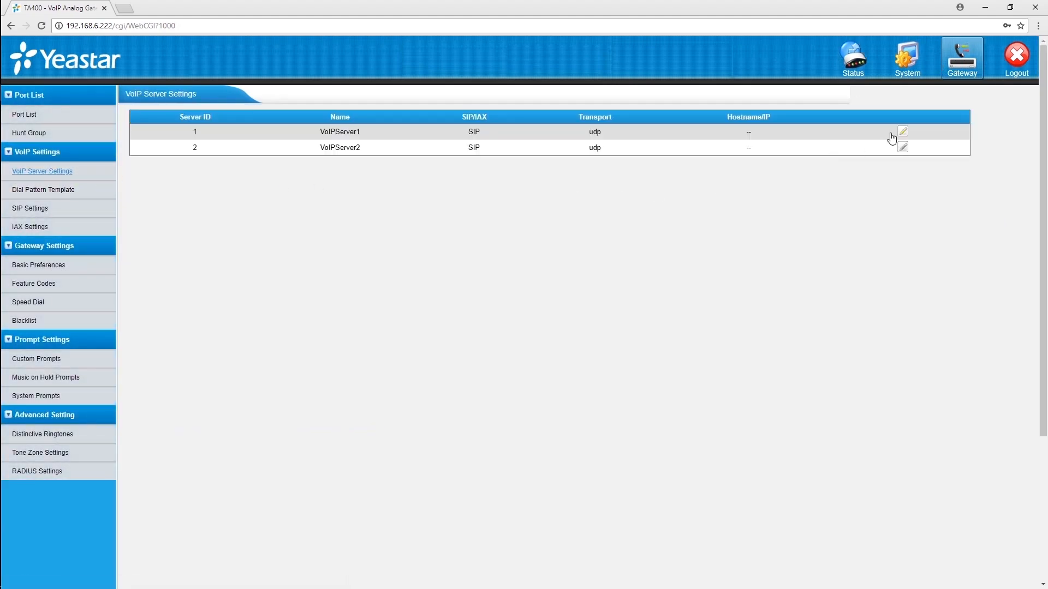
{"action": "left_click", "coordinate": [901, 131]}
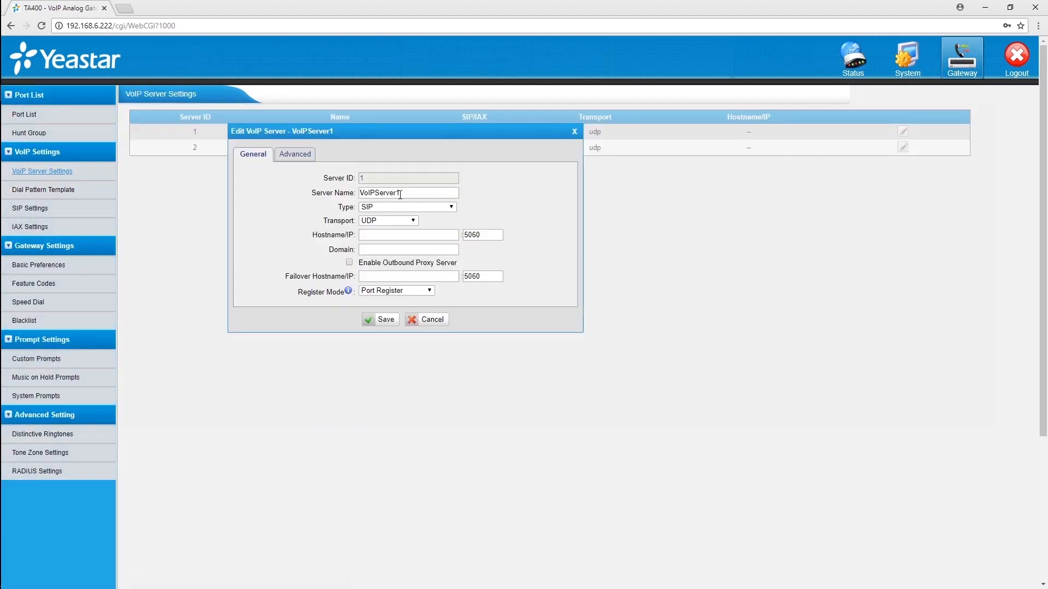
{"action": "type", "text": "S300"}
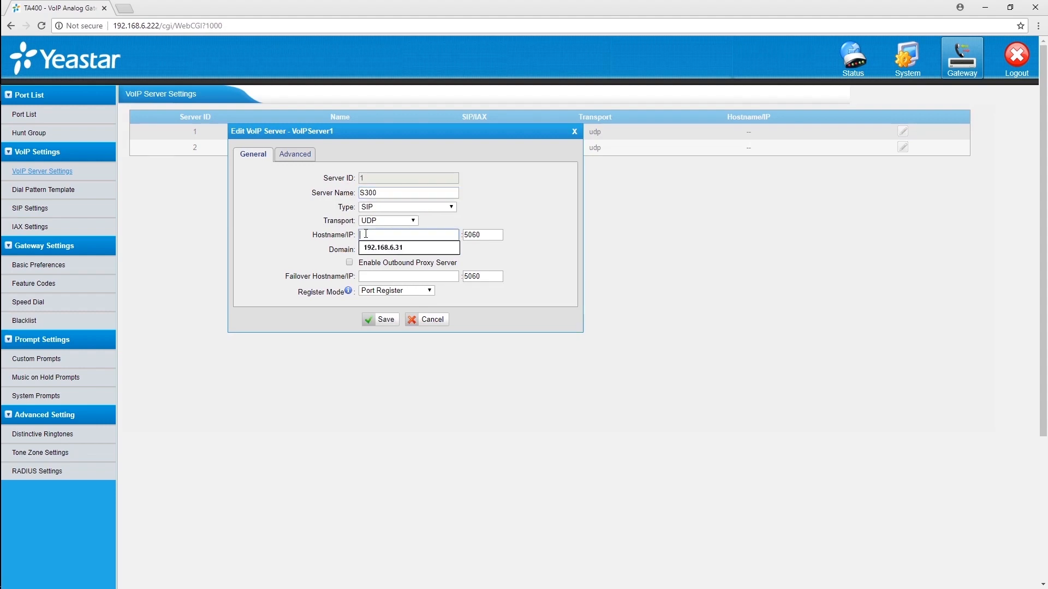
{"action": "type", "text": "110.28.38.10"}
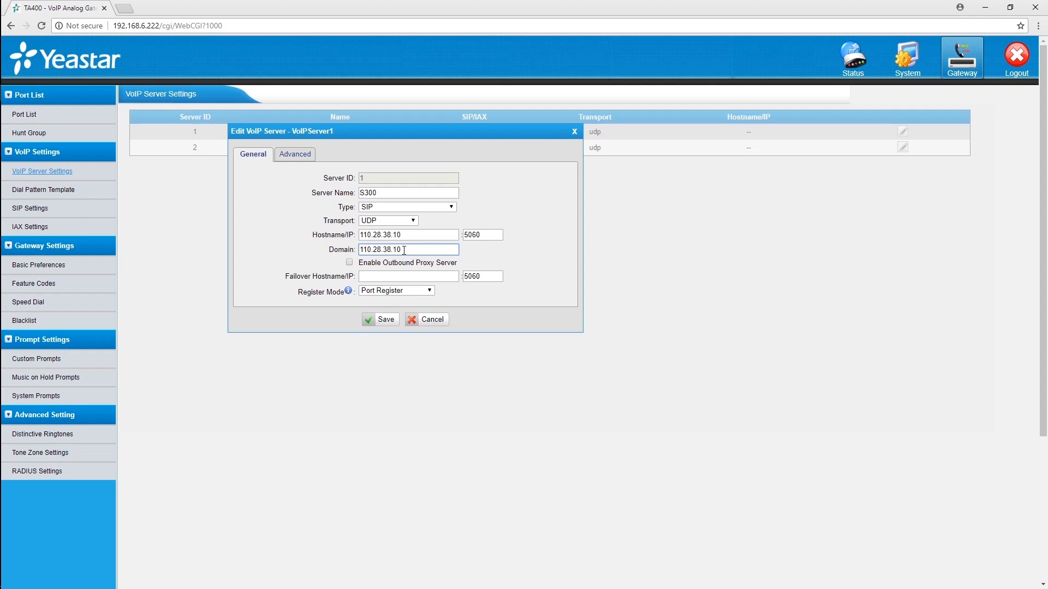
Keep Port Register as the register mode and save the S300 server.
{"action": "left_click", "coordinate": [396, 290]}
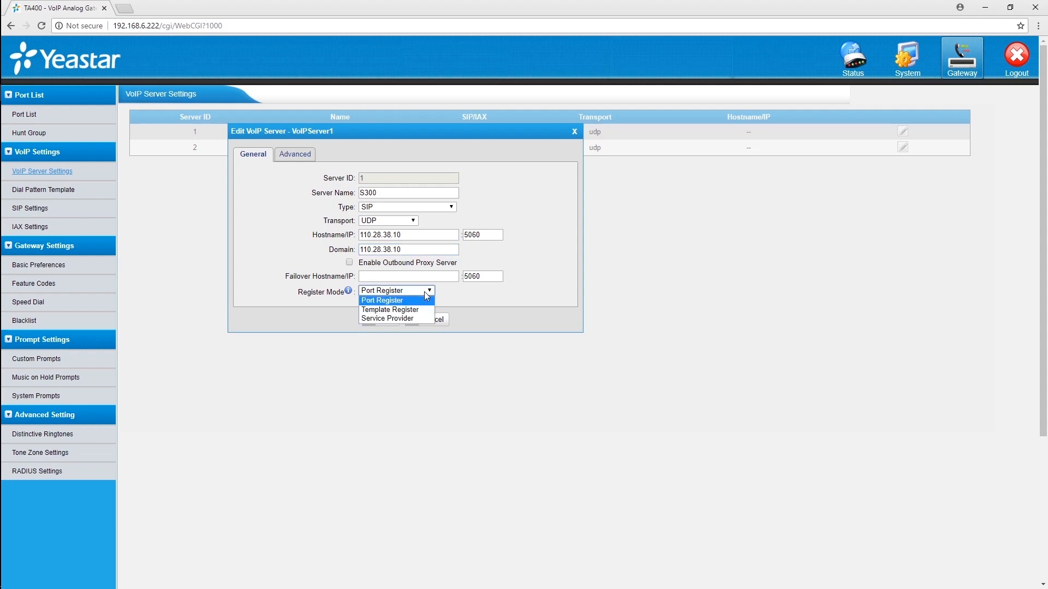
{"action": "mouse_move", "coordinate": [390, 309]}
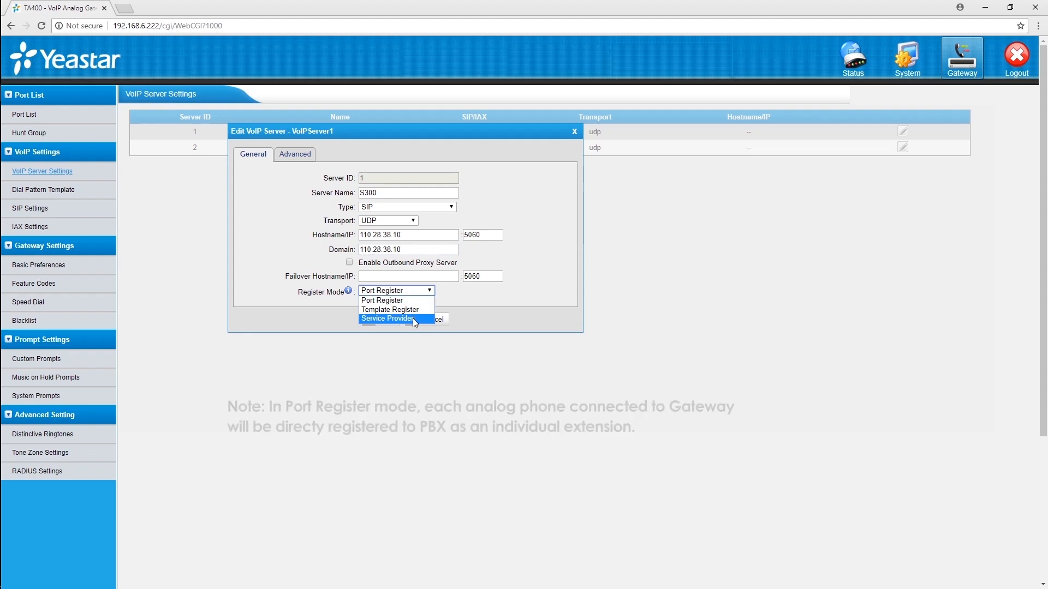
{"action": "mouse_move", "coordinate": [394, 300]}
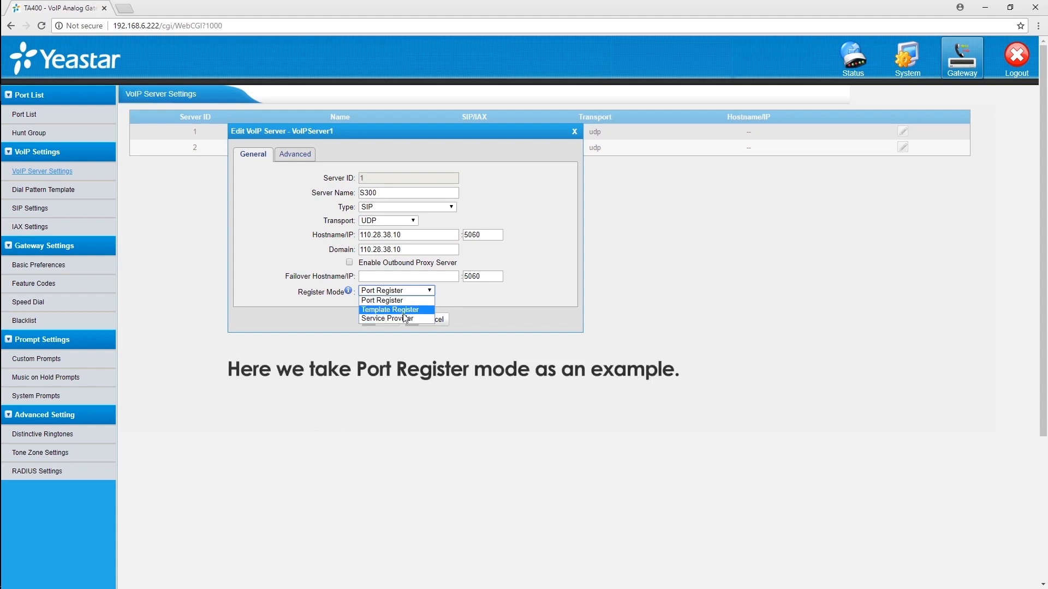
{"action": "left_click", "coordinate": [381, 300]}
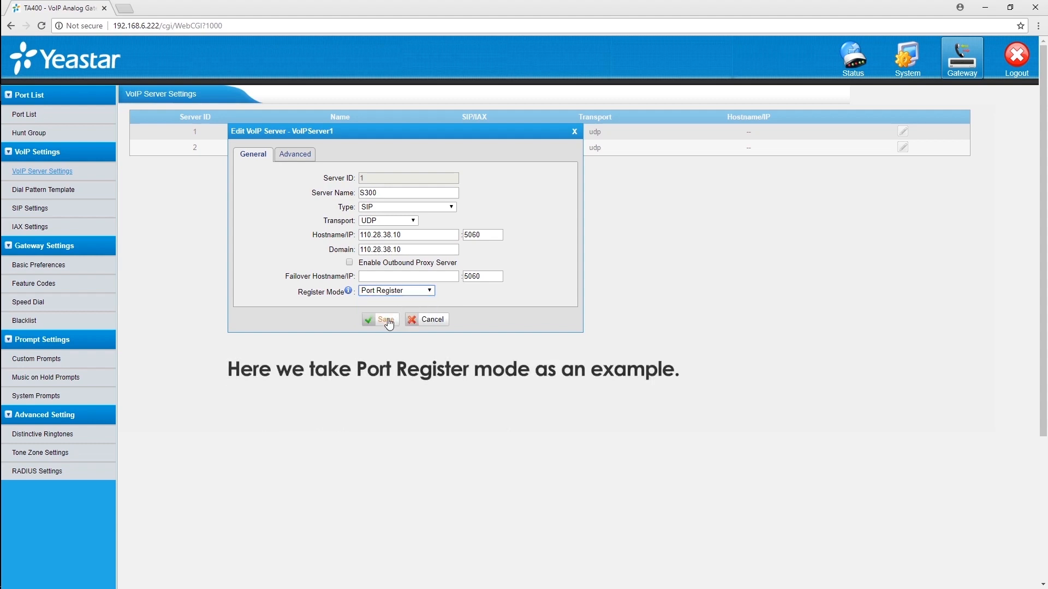
{"action": "left_click", "coordinate": [380, 320]}
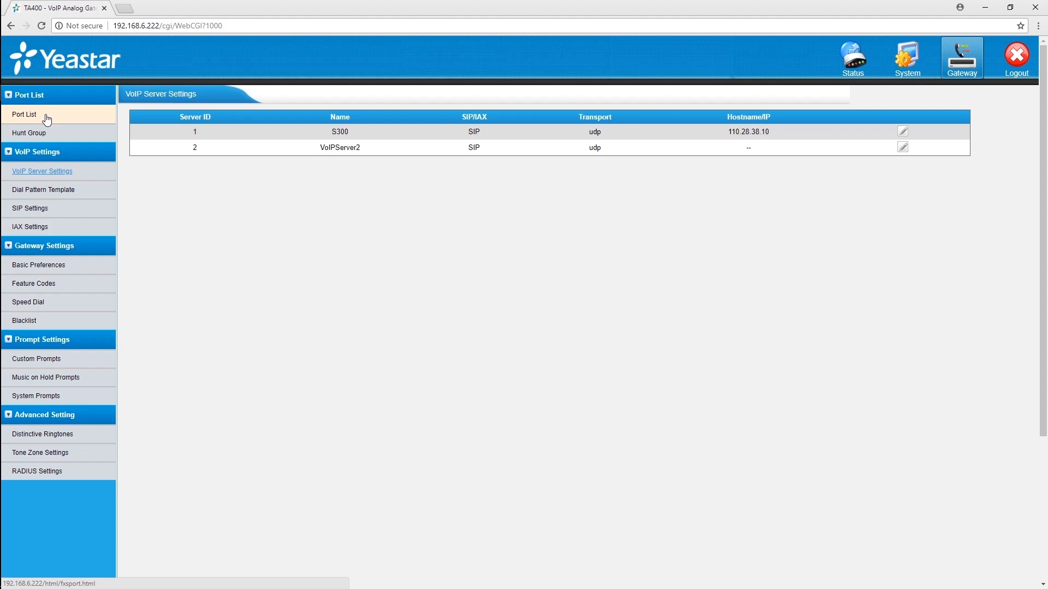
Edit FXS port 1 with caller ID, user name and authentication name 1001 on server S300.
{"action": "left_click", "coordinate": [24, 115]}
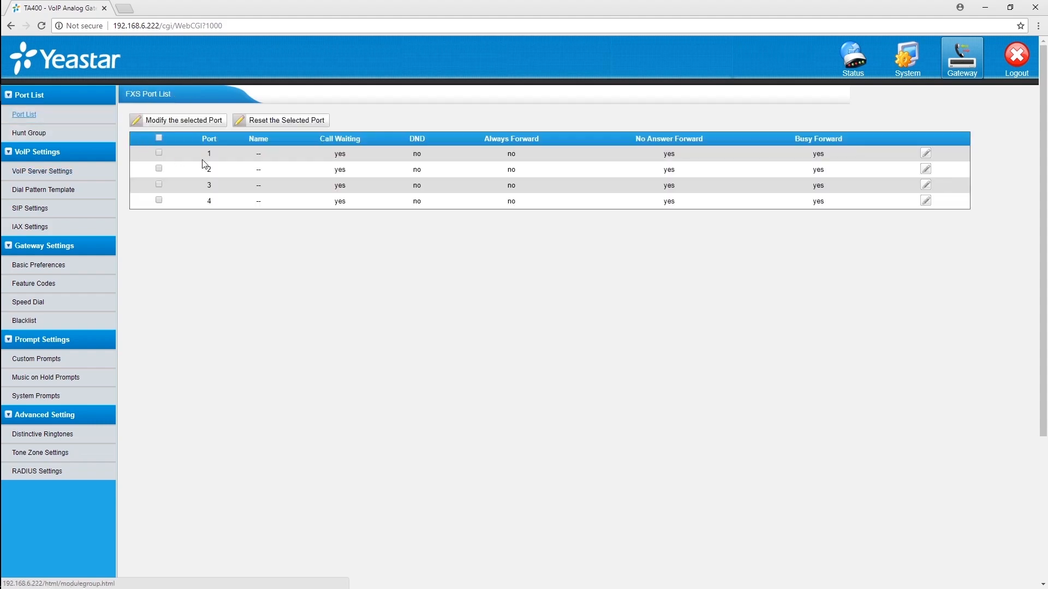
{"action": "mouse_move", "coordinate": [927, 155]}
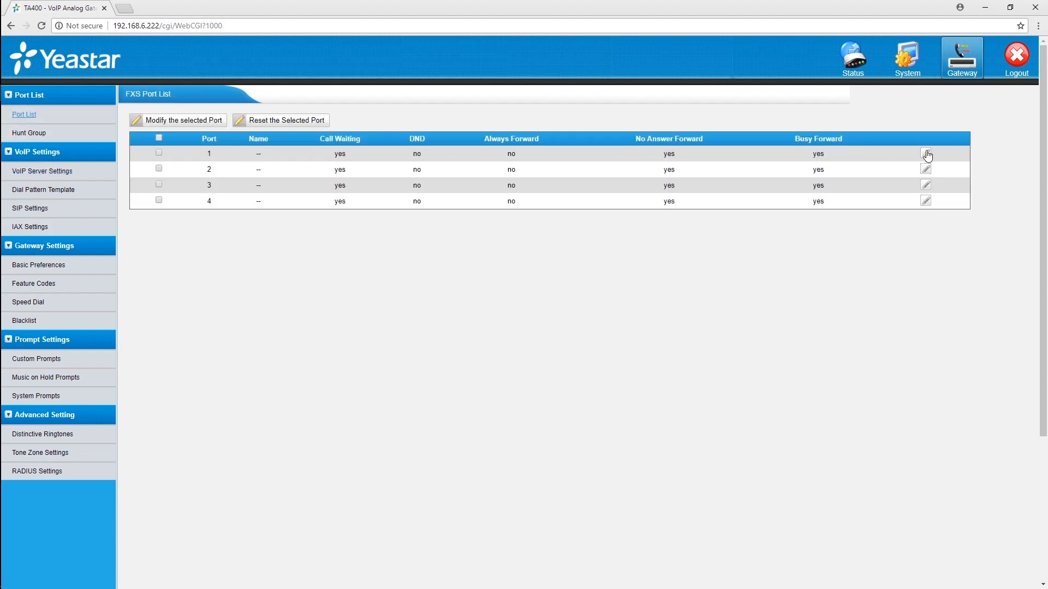
{"action": "left_click", "coordinate": [926, 154]}
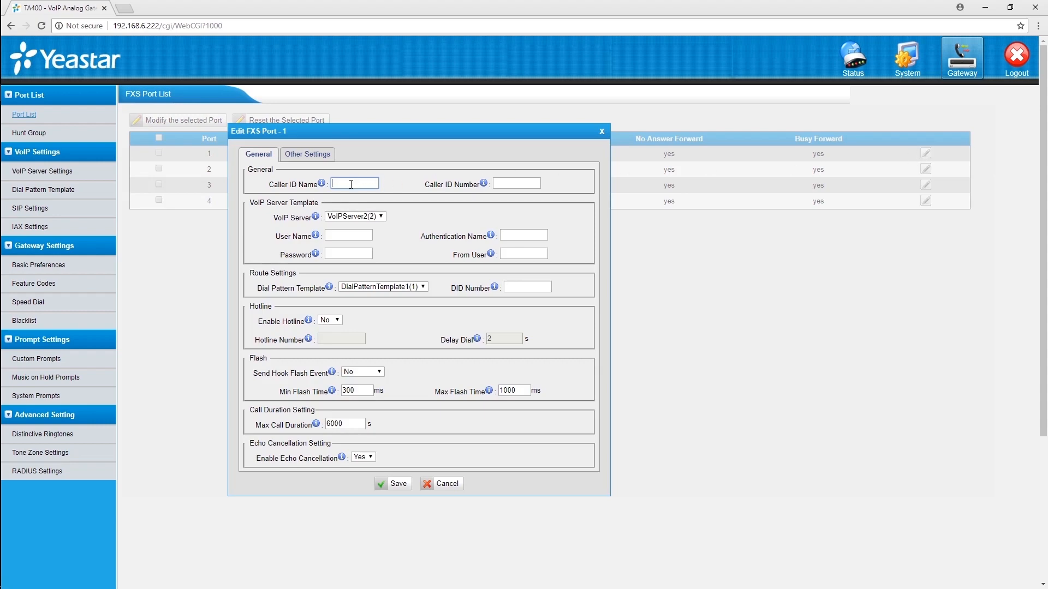
{"action": "type", "text": "1001"}
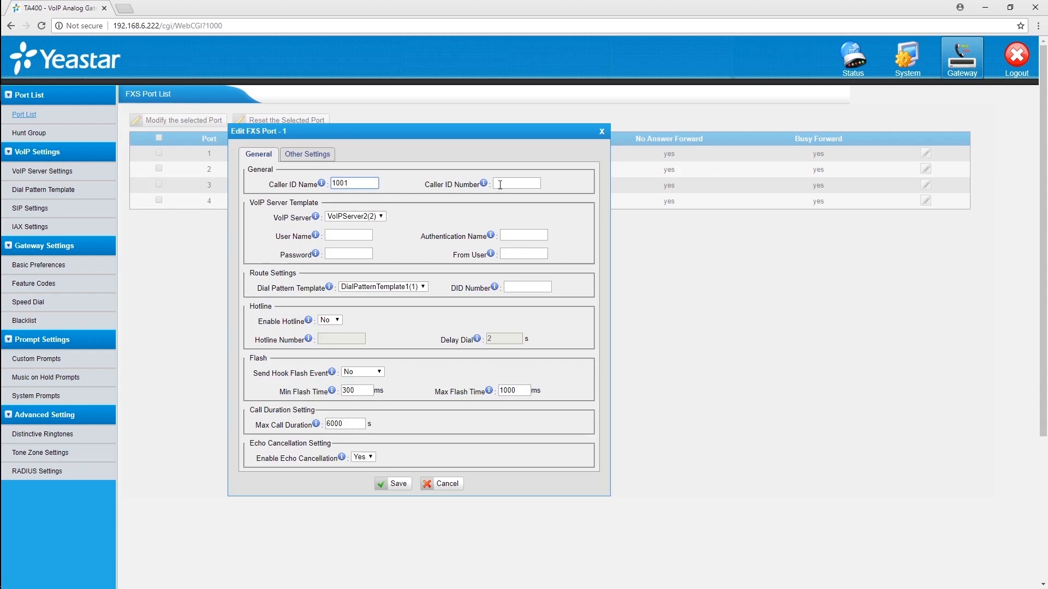
{"action": "type", "text": "1001"}
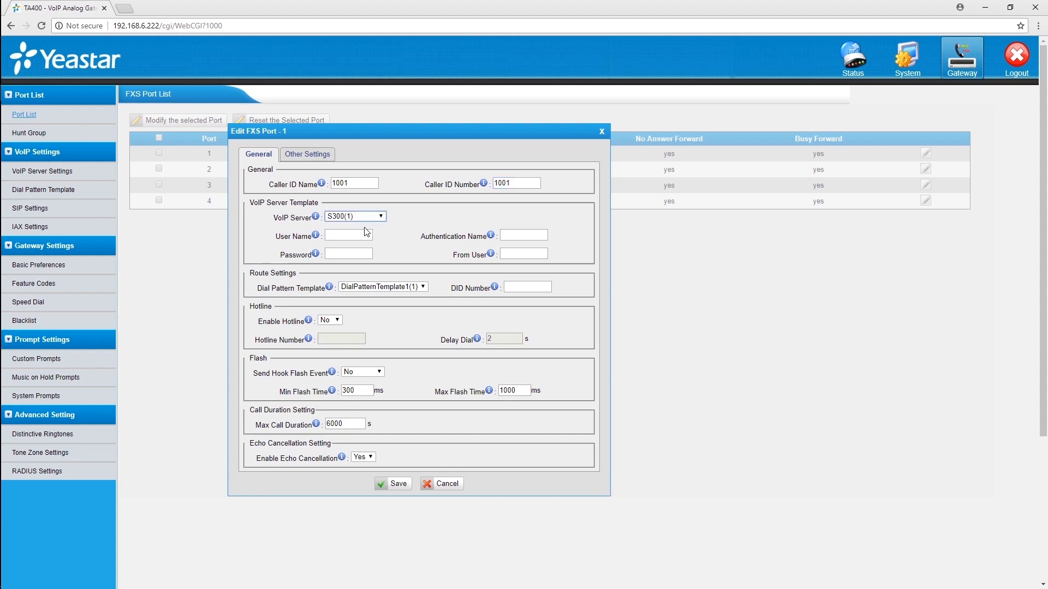
{"action": "type", "text": "1"}
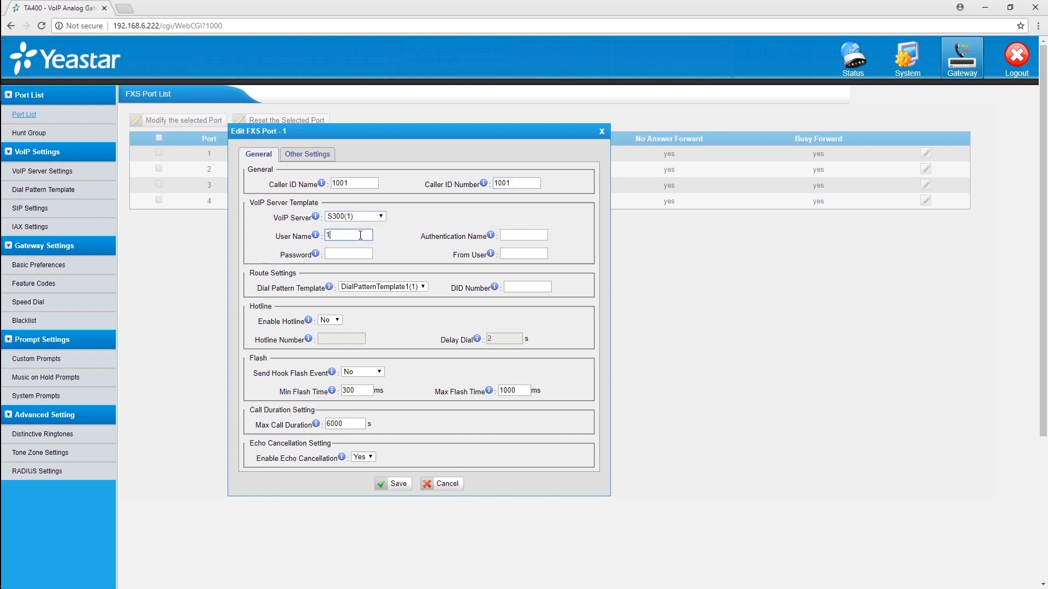
{"action": "type", "text": "001"}
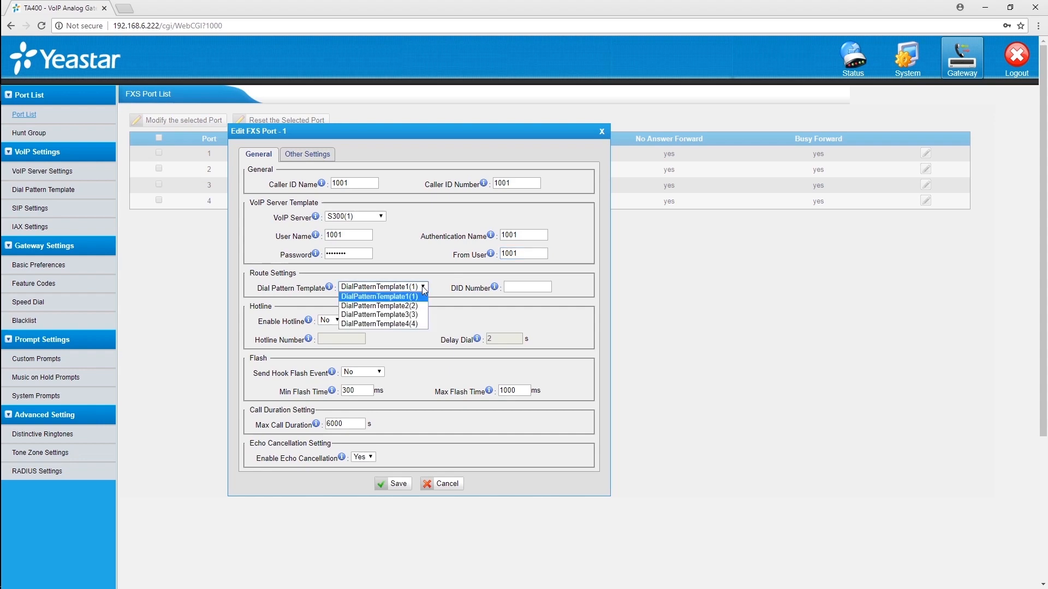
Keep DialPatternTemplate1, enter DID number 1001 and save FXS port 1.
{"action": "left_click", "coordinate": [382, 287]}
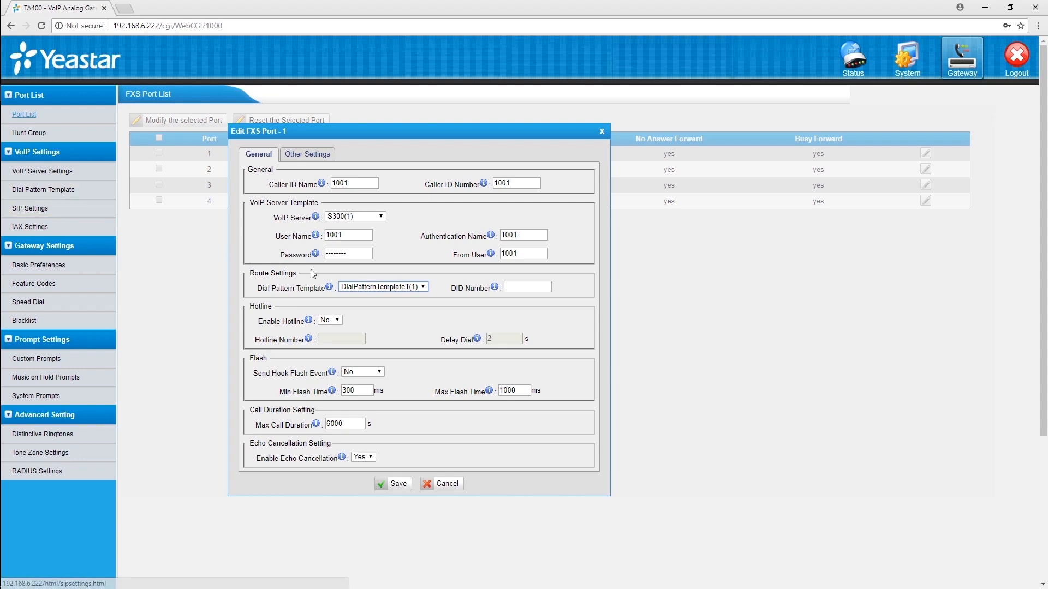
{"action": "left_click", "coordinate": [527, 287]}
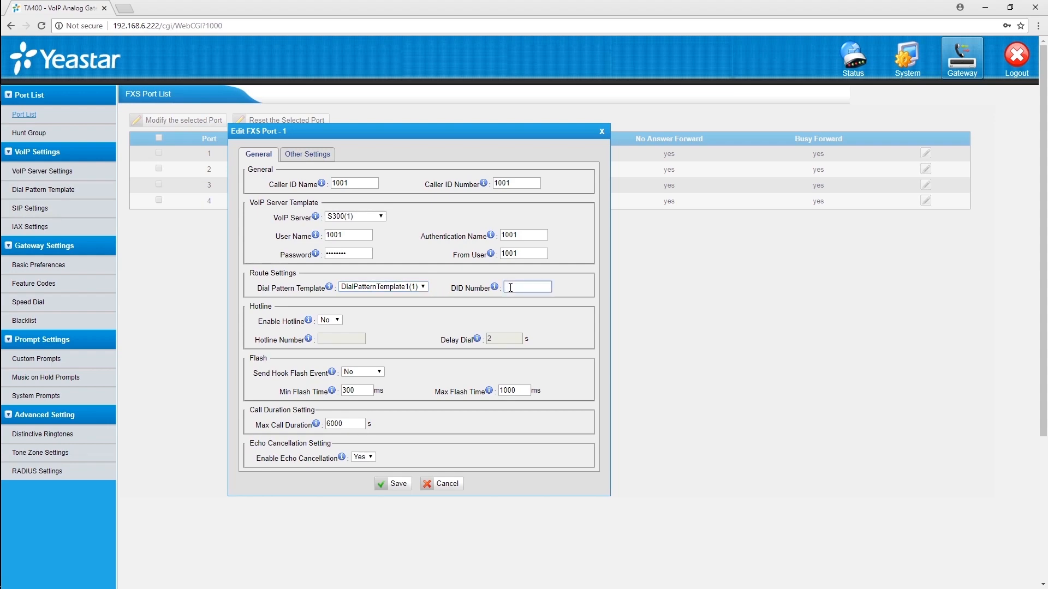
{"action": "type", "text": "100"}
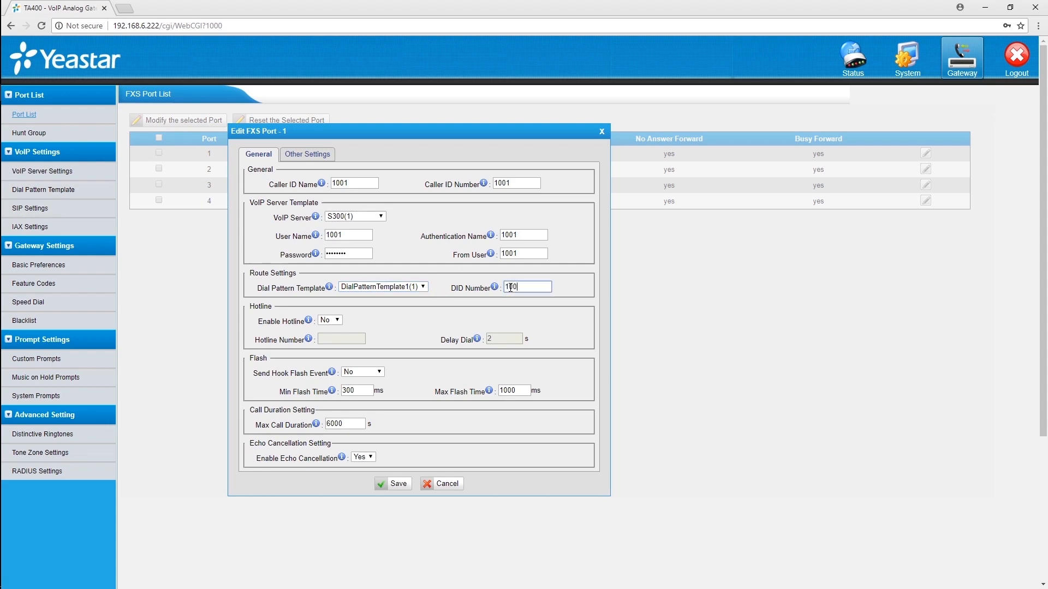
{"action": "type", "text": "1001"}
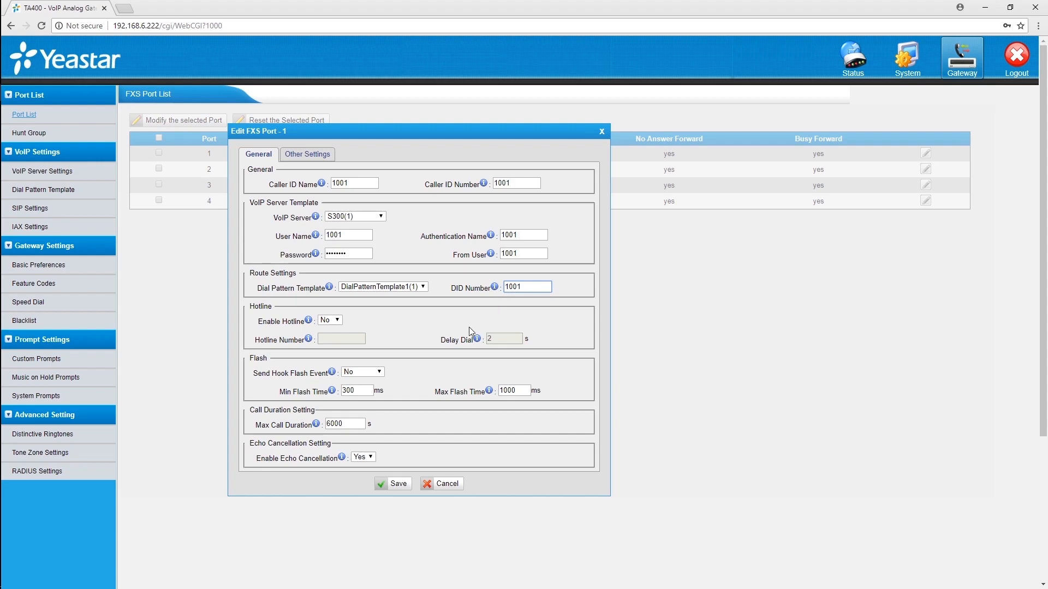
{"action": "left_click", "coordinate": [393, 483]}
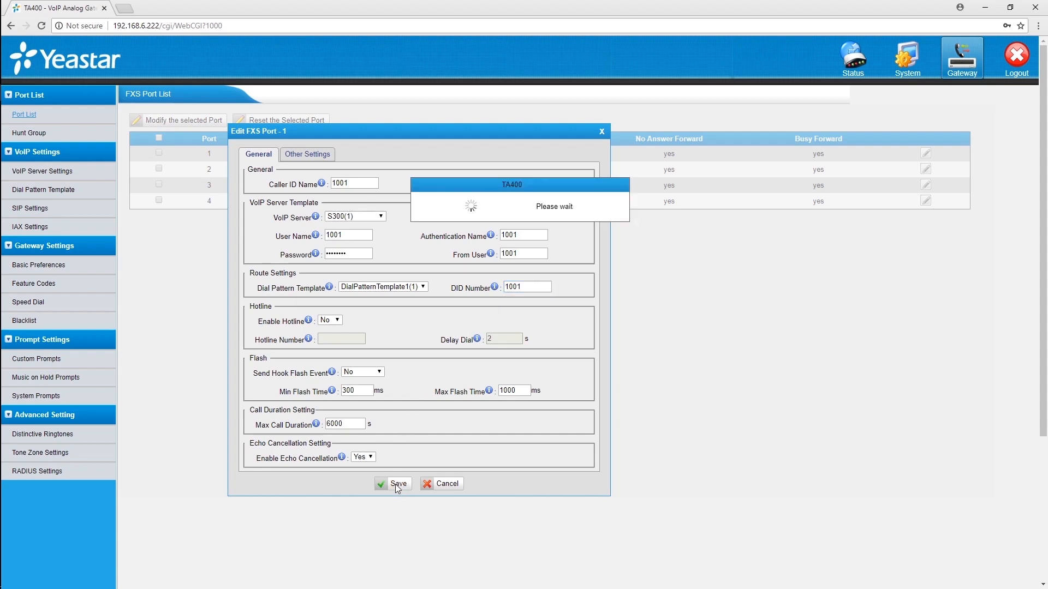
Apply the saved changes so FXS ports 1–4 show names 1001–1004.
{"action": "left_click", "coordinate": [393, 483]}
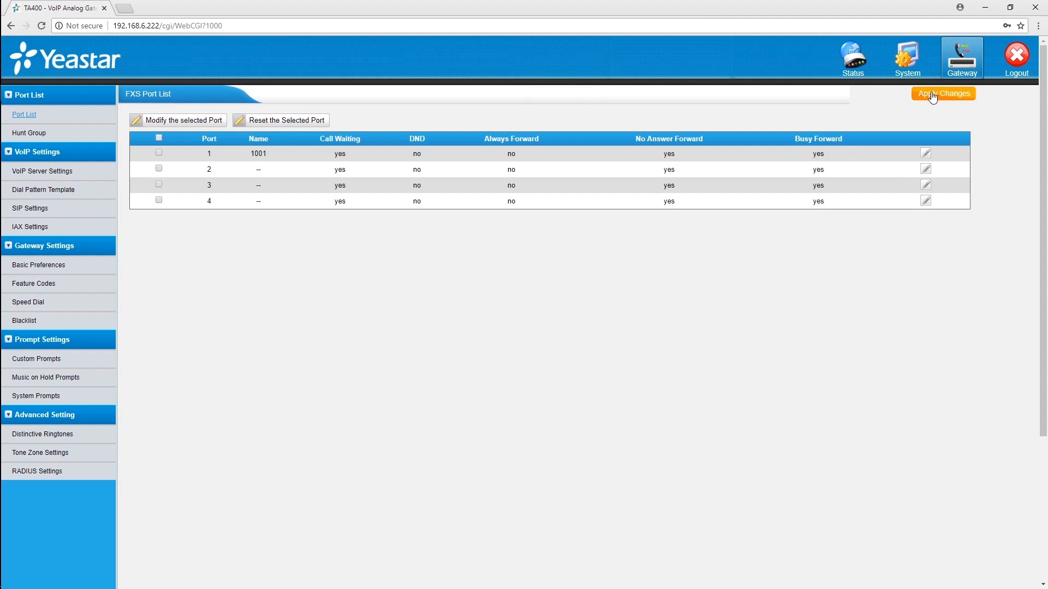
{"action": "left_click", "coordinate": [943, 93]}
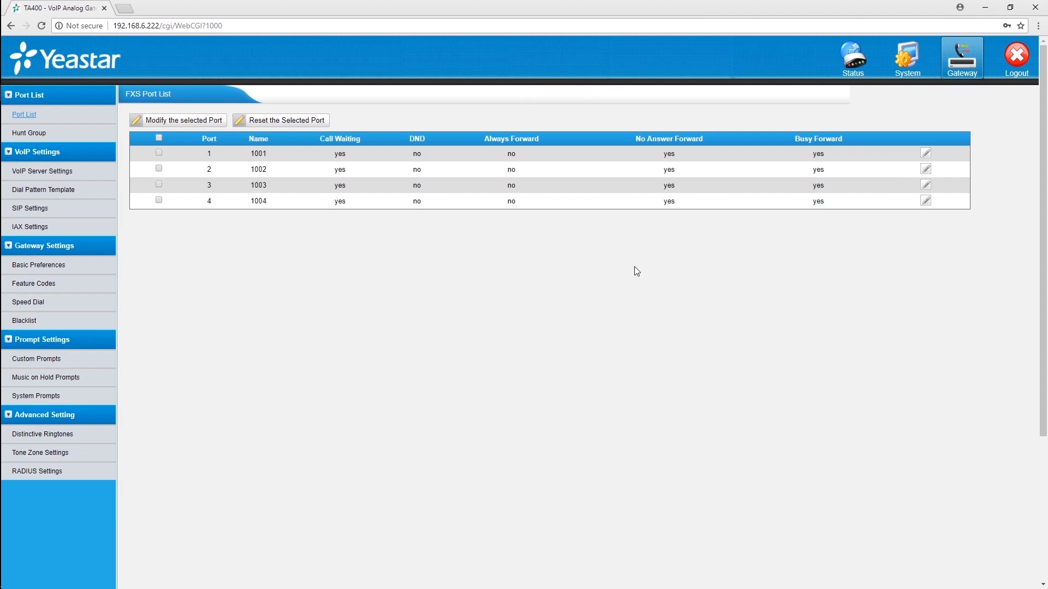